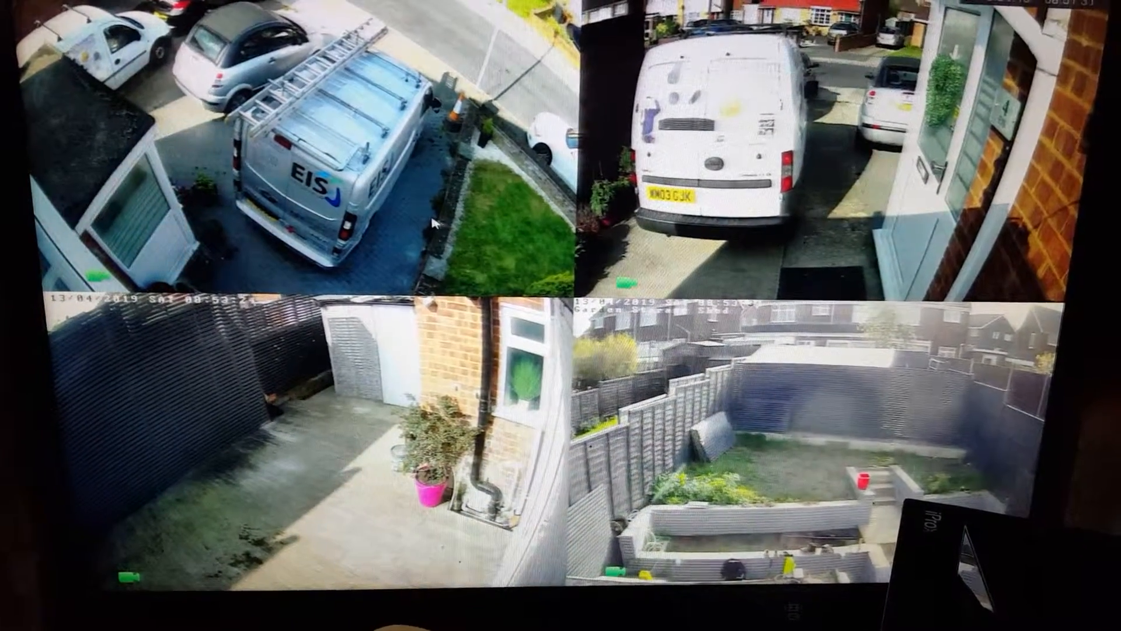
Right-click the four-camera live view to show the quick menu.
{"action": "right_click", "coordinate": [433, 224]}
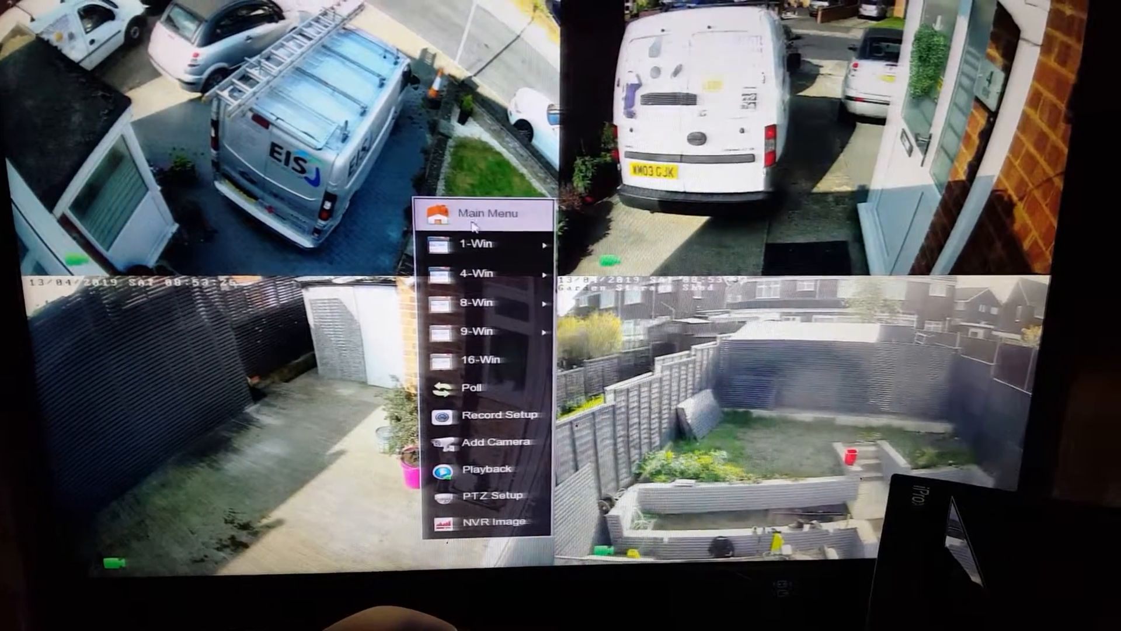
{"action": "left_click", "coordinate": [485, 468]}
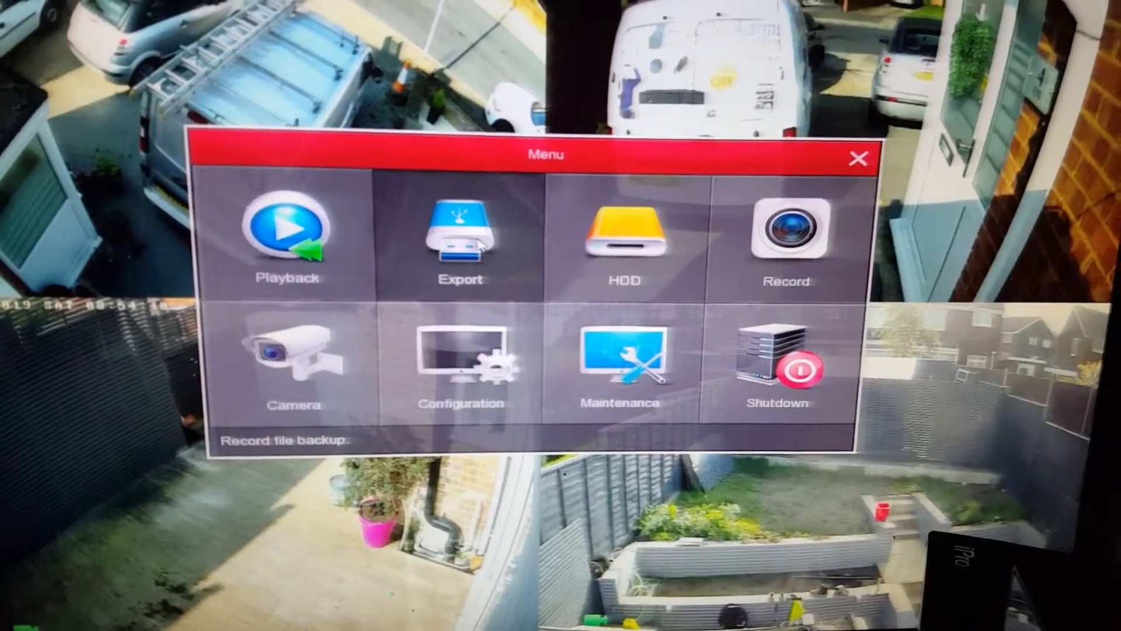
Choose Export from the main Menu to reach the Record Export screen.
{"action": "left_click", "coordinate": [461, 238]}
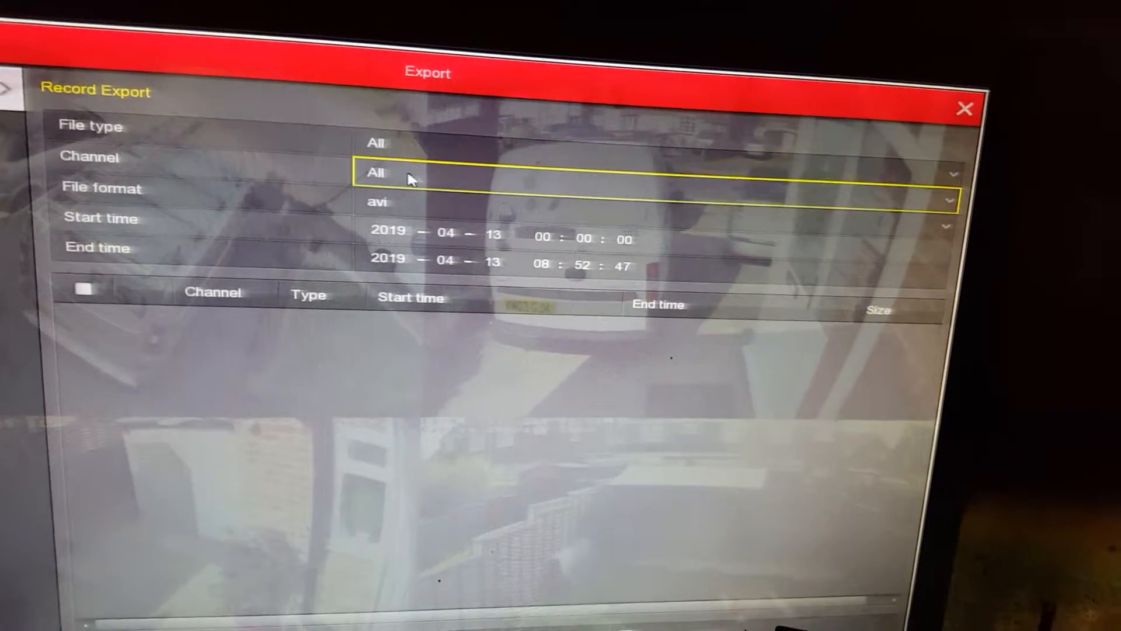
Select channel 1 in the export Channel dropdown.
{"action": "left_click", "coordinate": [621, 175]}
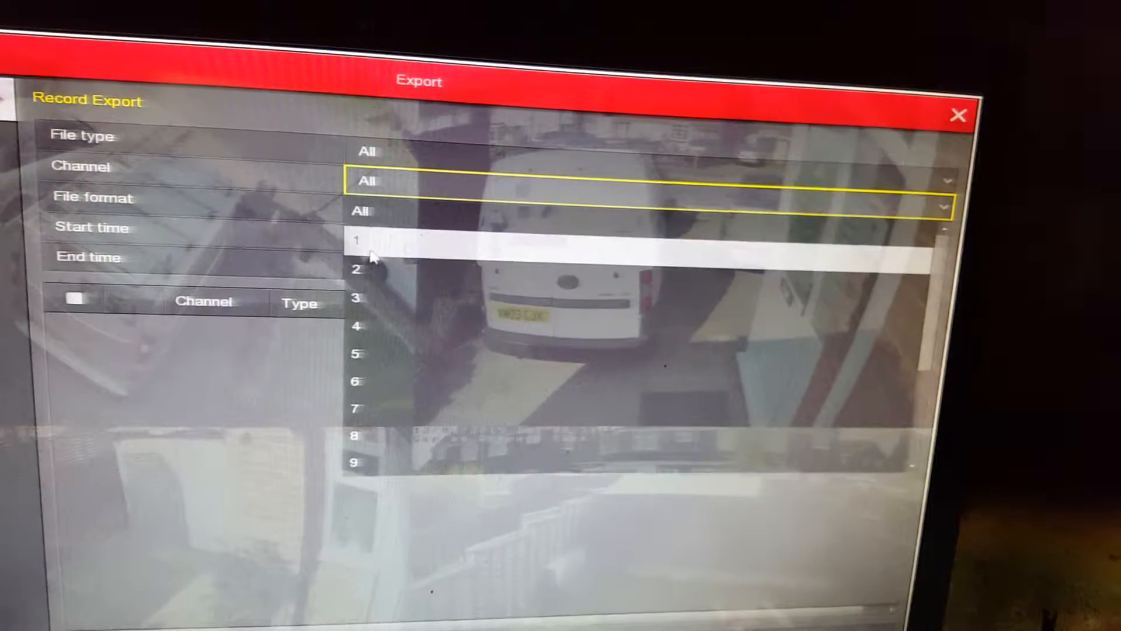
{"action": "left_click", "coordinate": [358, 240]}
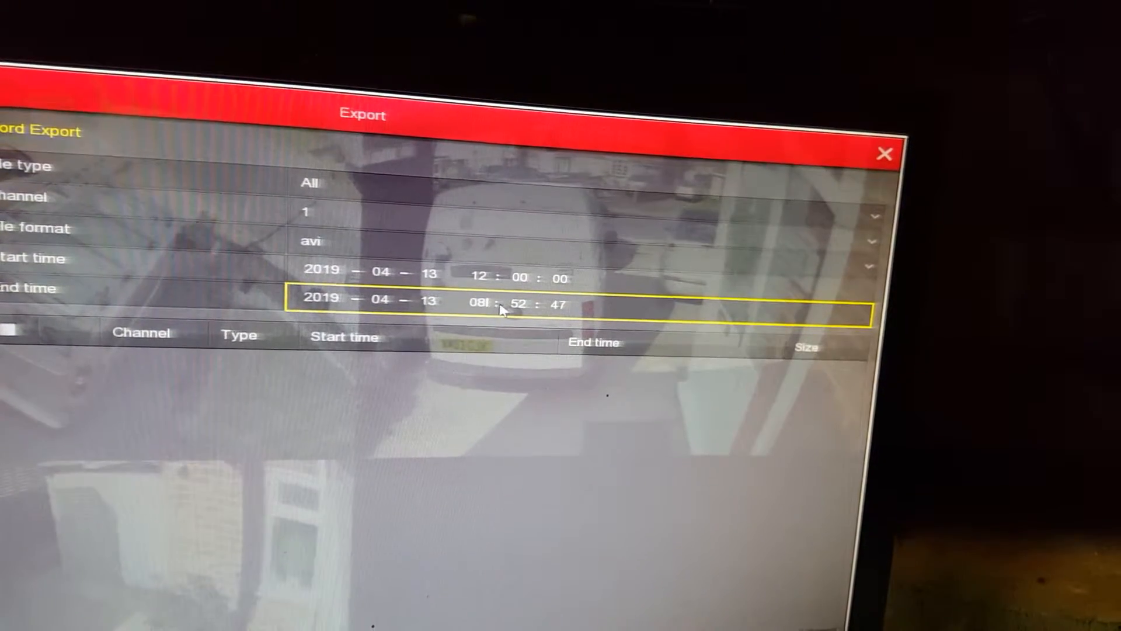
Edit the end time to 12:03:47 and the start date to 2019-04-12.
{"action": "left_click", "coordinate": [483, 301]}
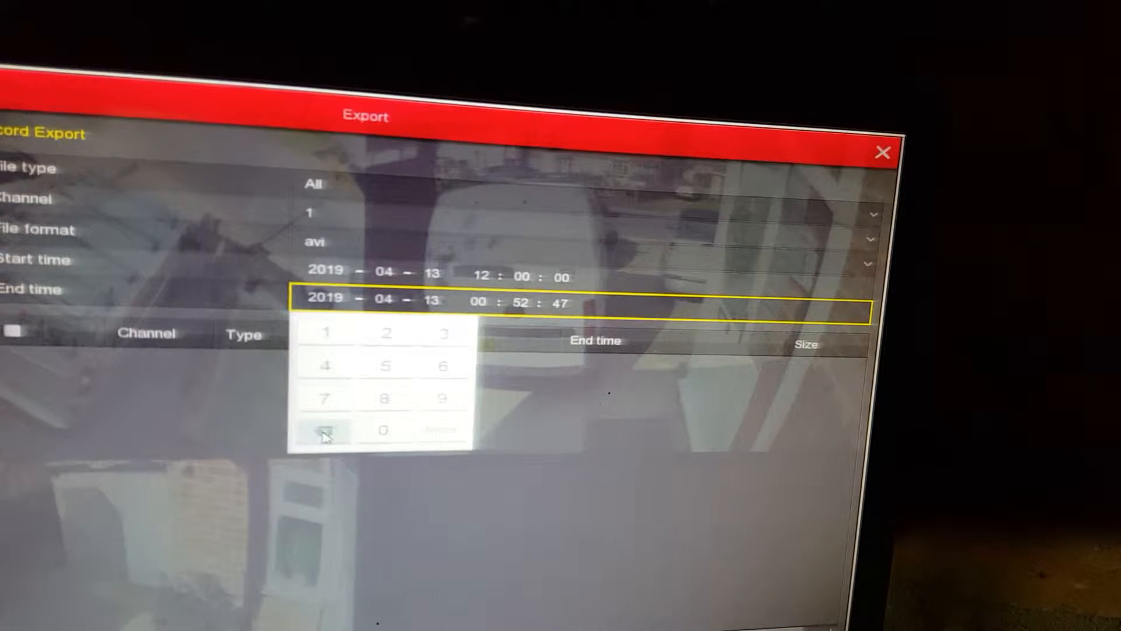
{"action": "left_click", "coordinate": [328, 332]}
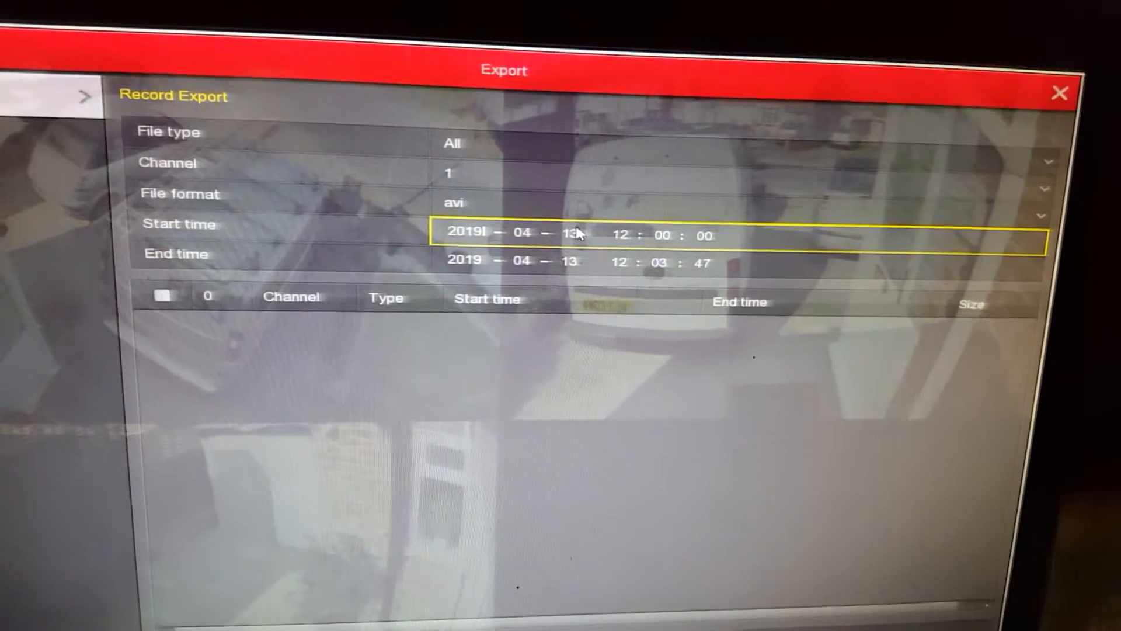
{"action": "left_click", "coordinate": [577, 233]}
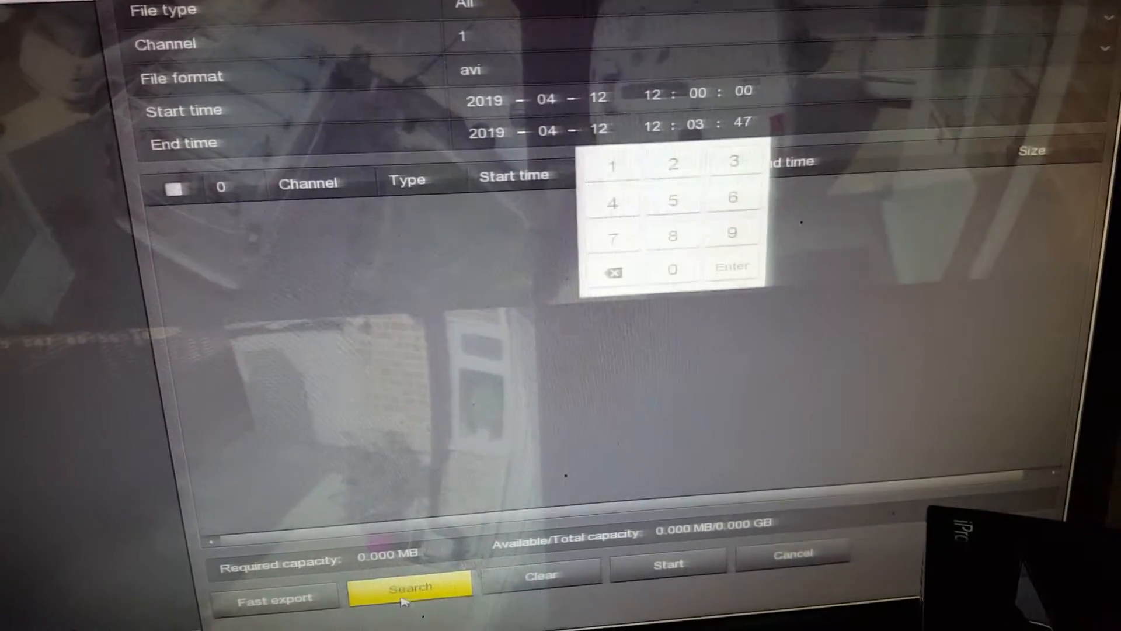
Search for channel 1 recordings between 12:00:00 and 12:03:47 on 12 April 2019.
{"action": "left_click", "coordinate": [406, 592]}
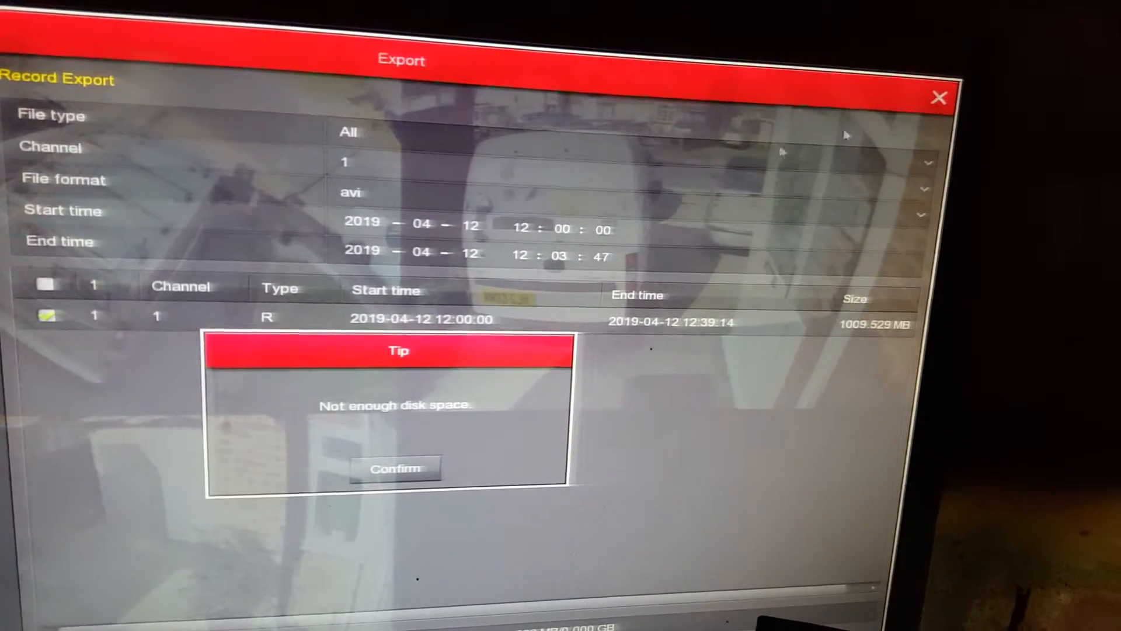
Confirm the disk space tip, then close Record Export and the main Menu.
{"action": "left_click", "coordinate": [395, 468]}
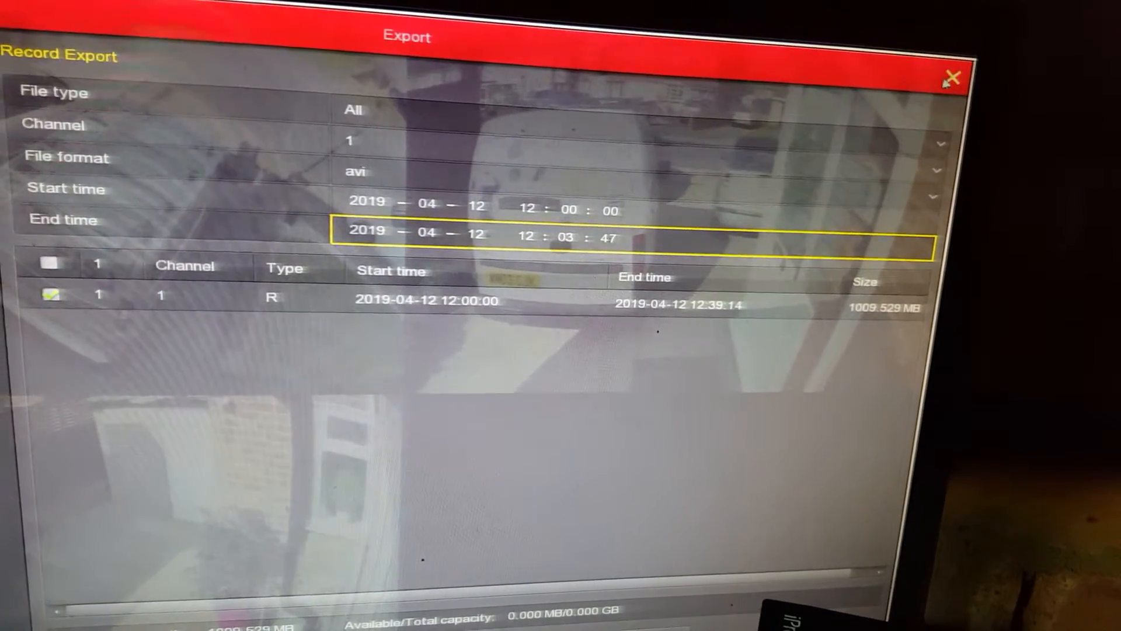
{"action": "left_click", "coordinate": [953, 74]}
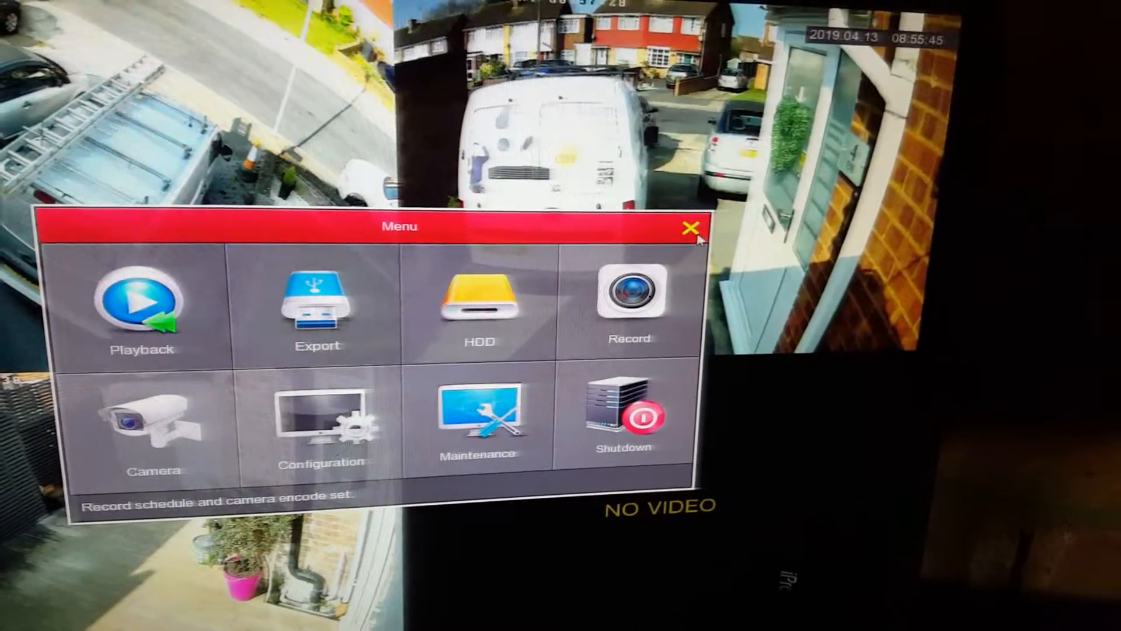
{"action": "left_click", "coordinate": [691, 228]}
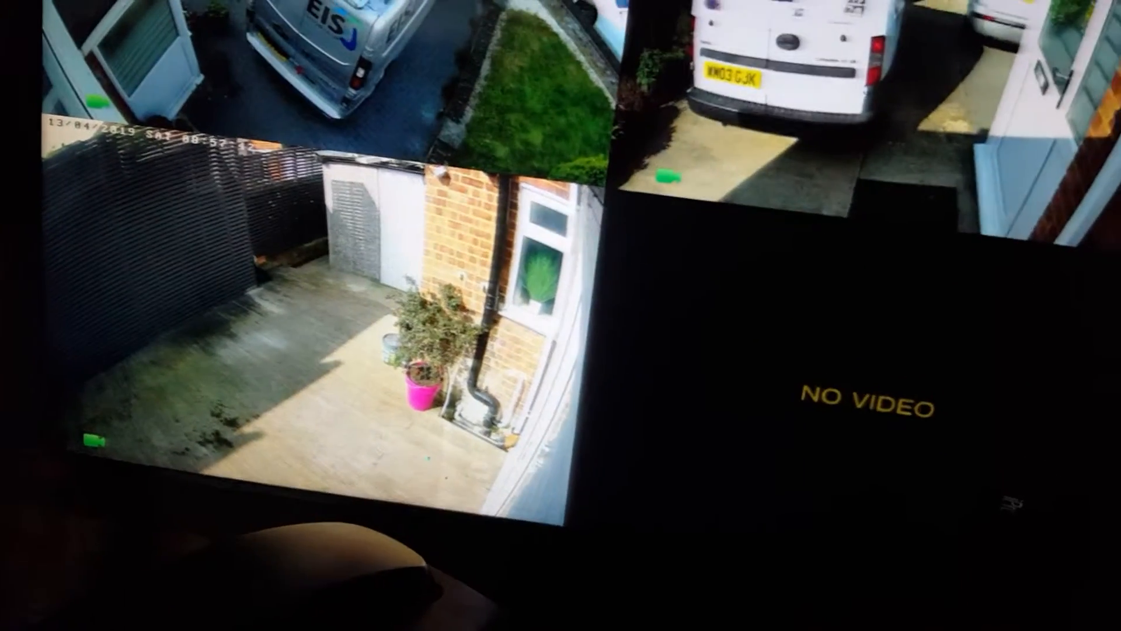